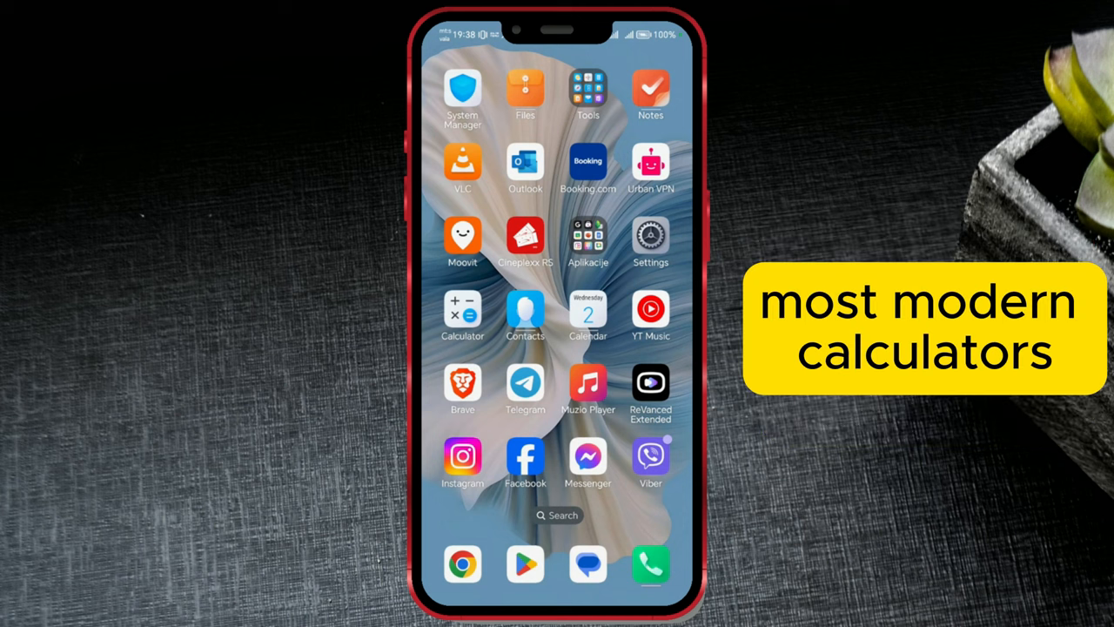
Launch the Calculator app from its home-screen icon.
click(462, 310)
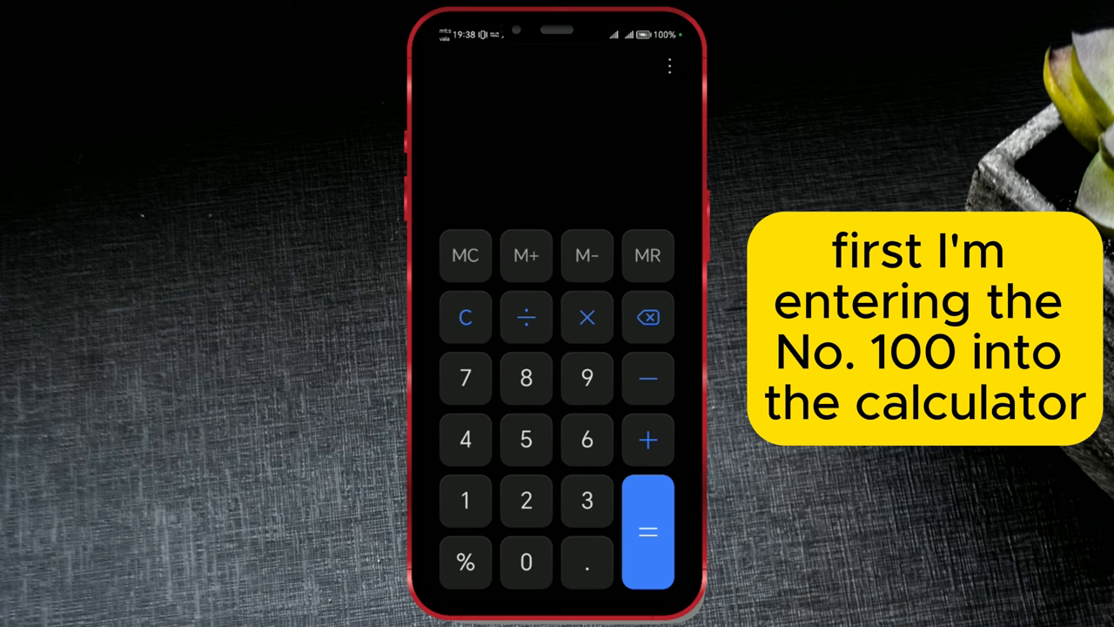
Calculate 100 + 15% in the Xiaomi Calculator, getting 115.
click(465, 500)
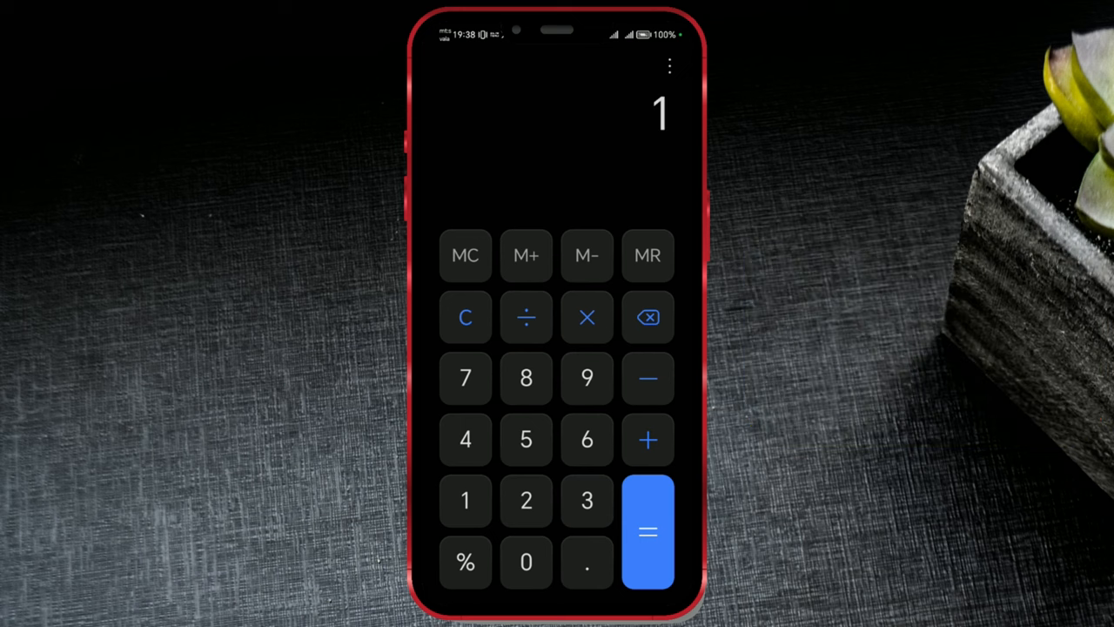
click(526, 561)
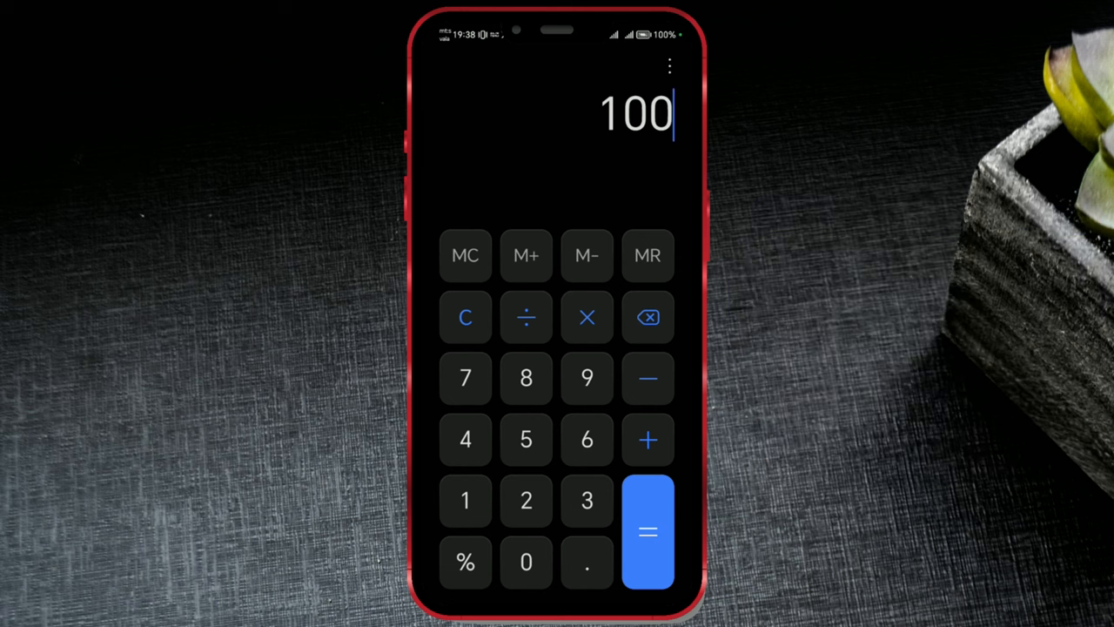
click(648, 439)
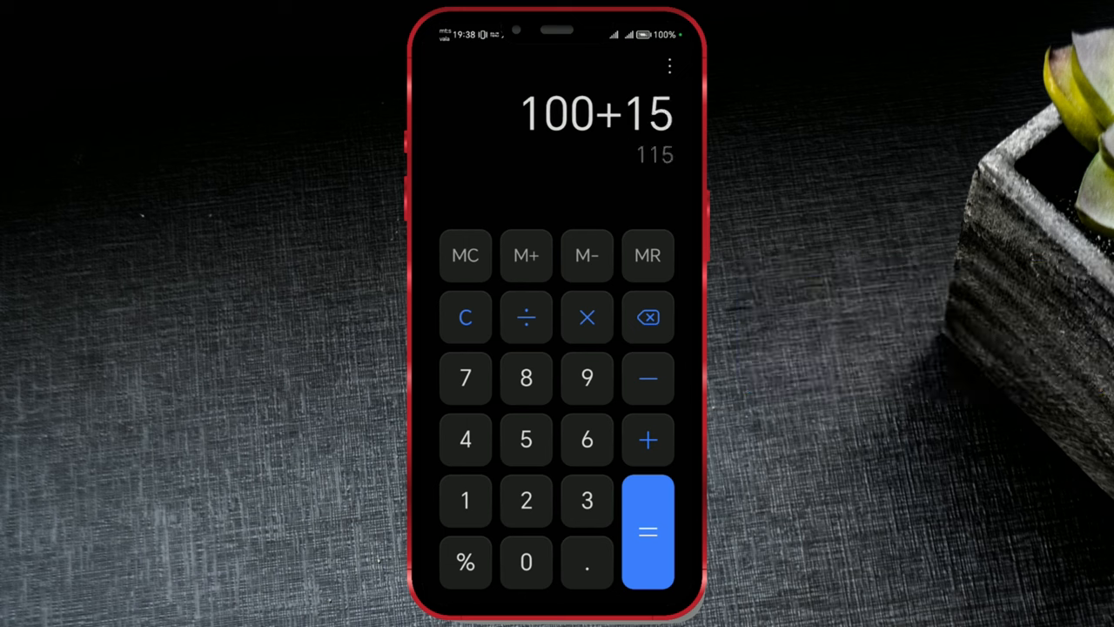
click(465, 564)
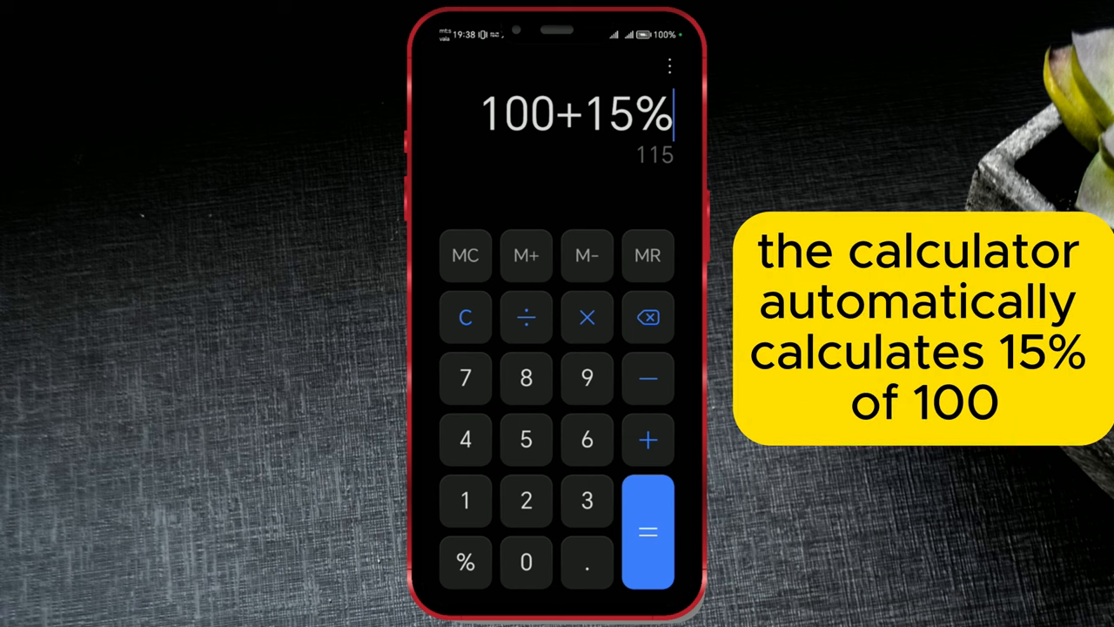
click(648, 532)
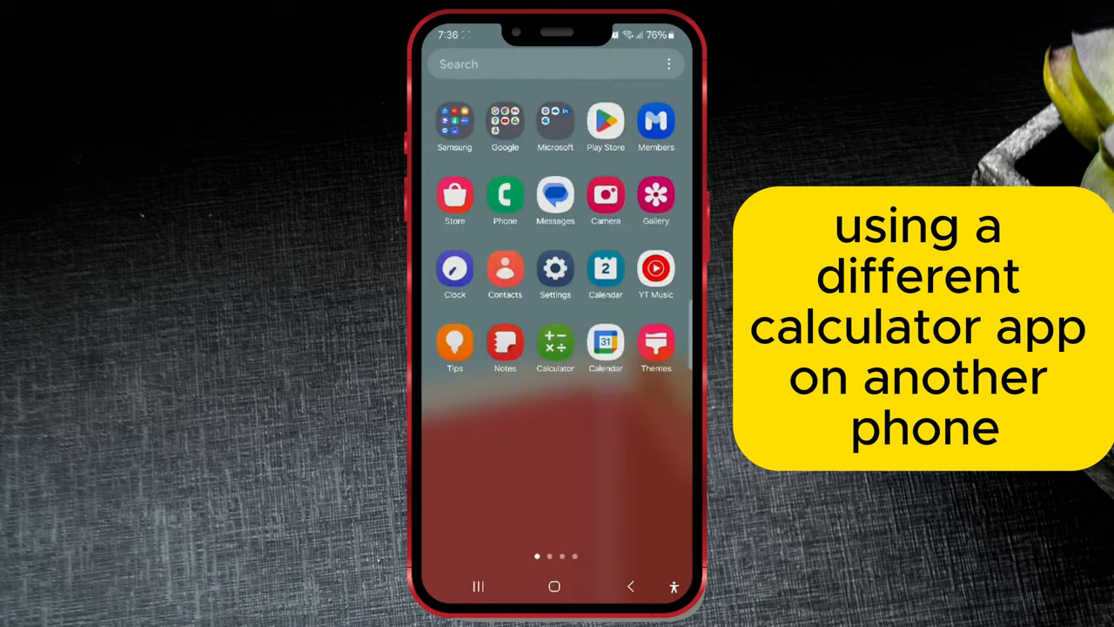
Launch the green Samsung Calculator app from the app drawer.
click(556, 348)
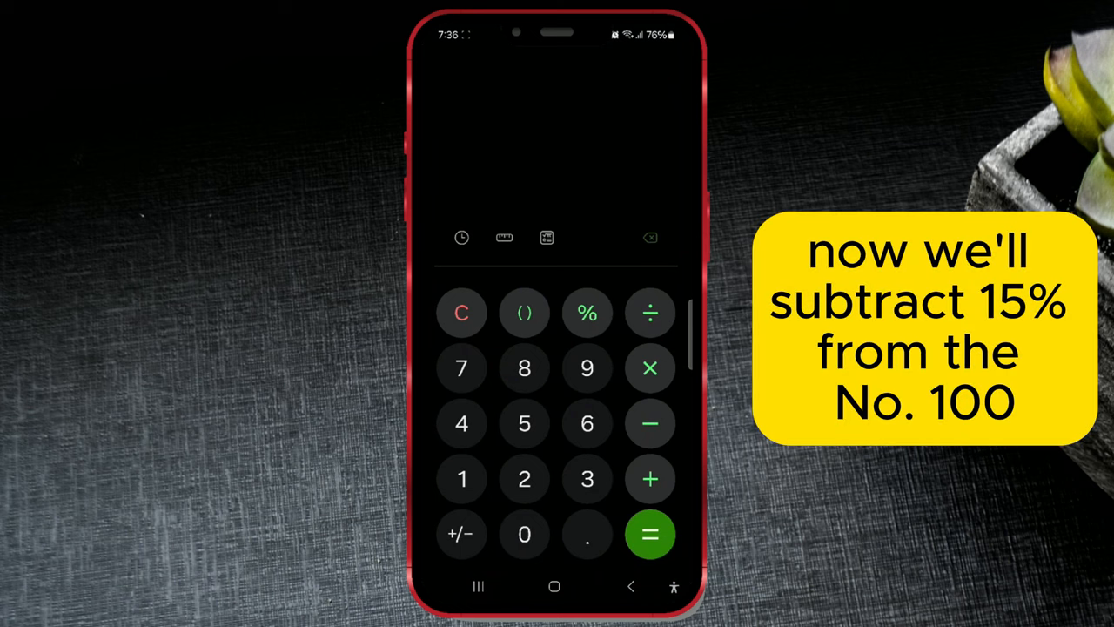
Calculate 100 − 15% in the Samsung Calculator, getting 85.
click(524, 533)
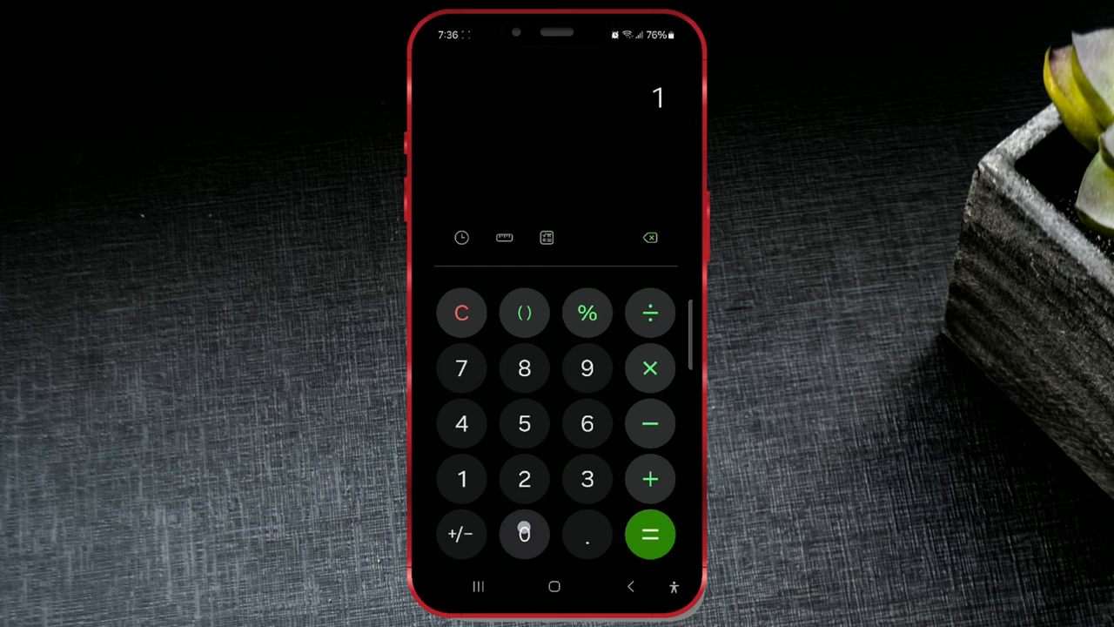
click(524, 534)
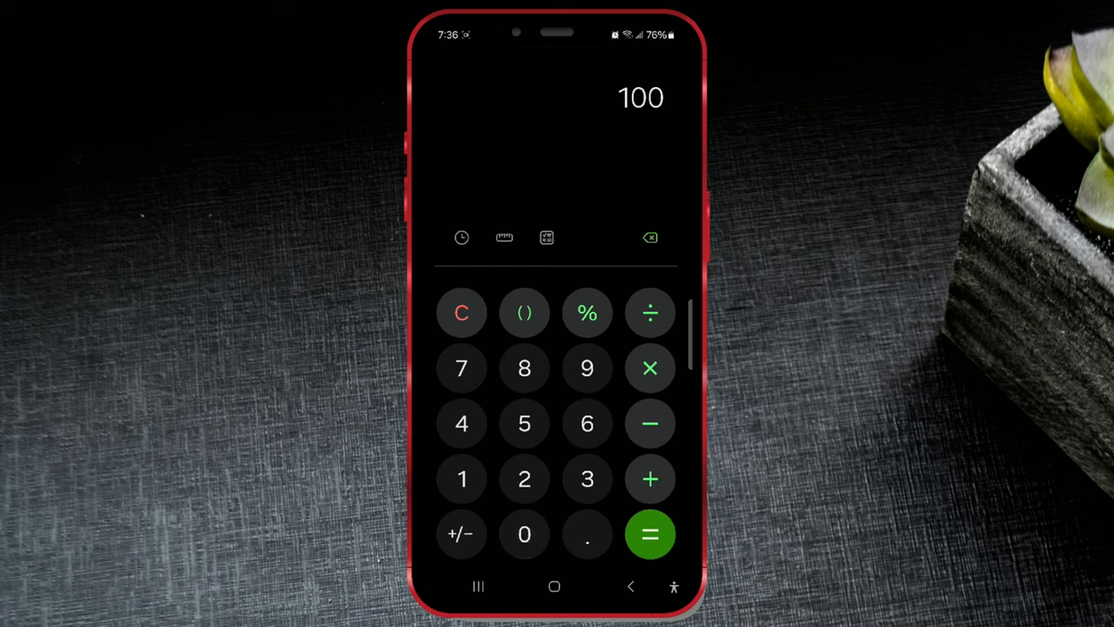
click(650, 423)
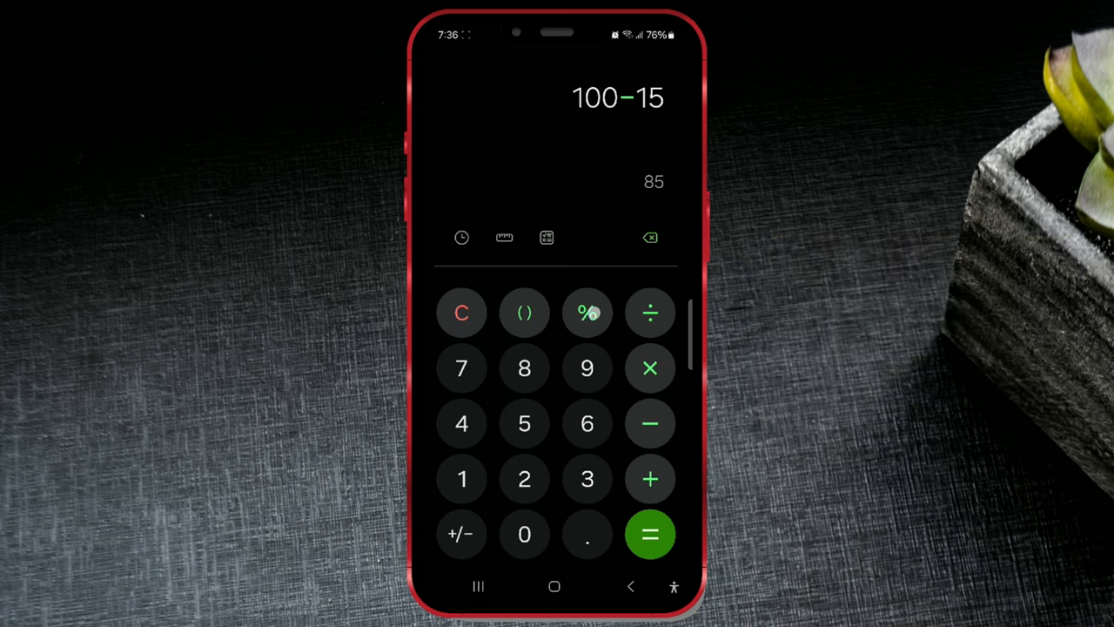
click(587, 312)
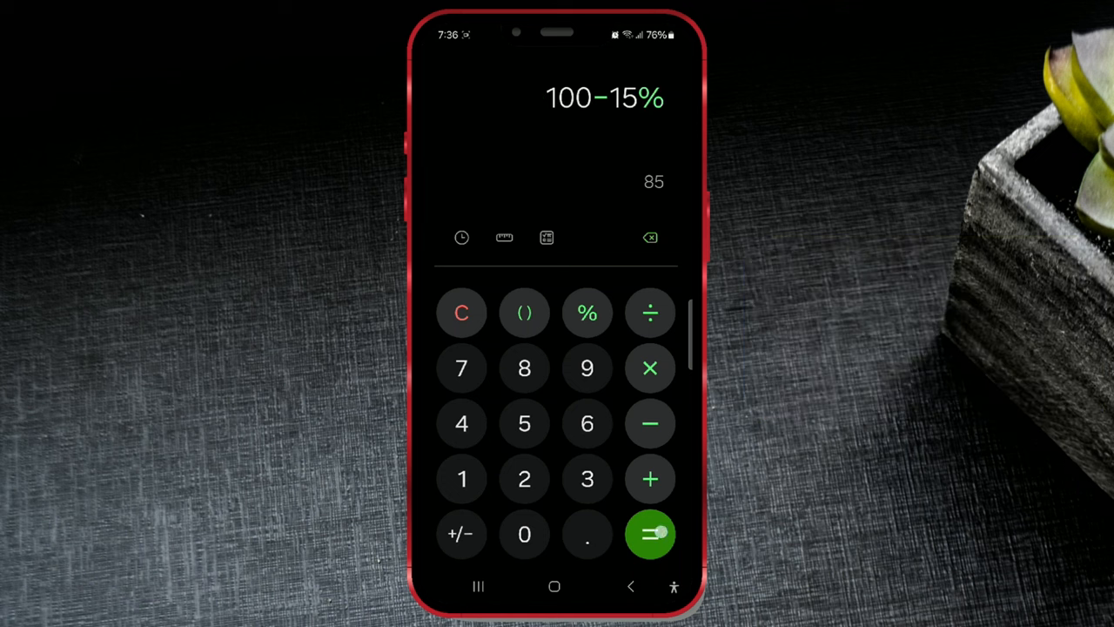
click(649, 534)
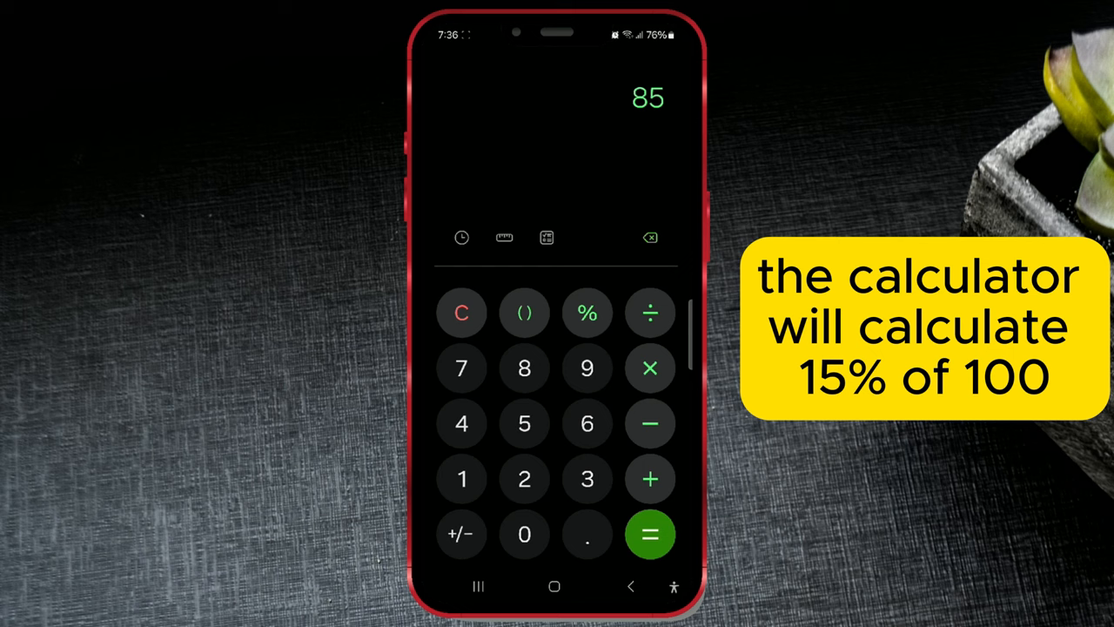